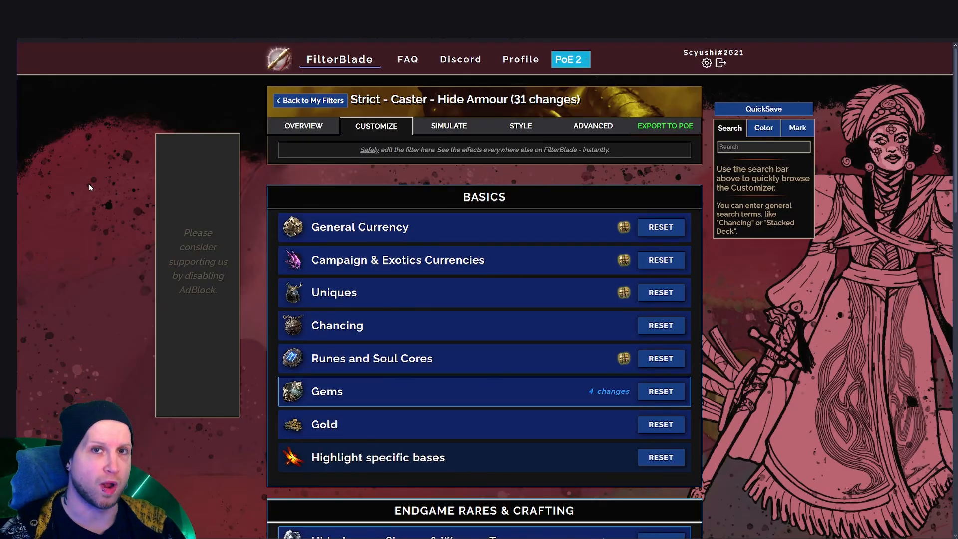
Show the filter's overview page and return the strictness slider to Strict
{"action": "left_click", "coordinate": [303, 126]}
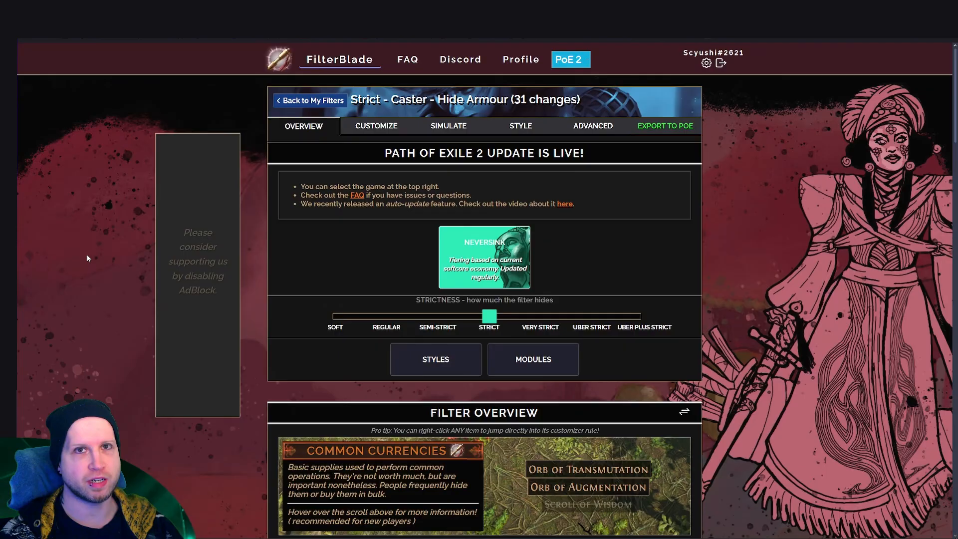
{"action": "mouse_move", "coordinate": [673, 254]}
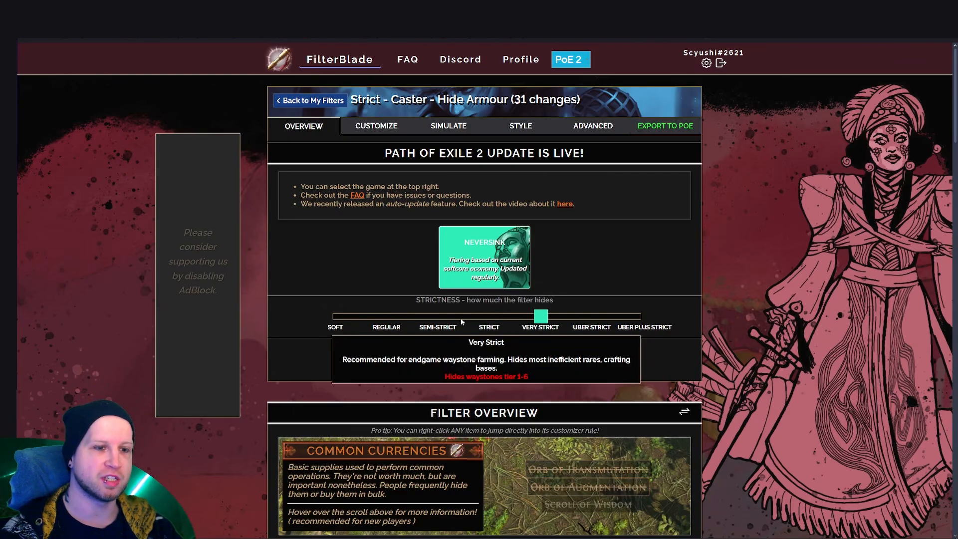
{"action": "left_click_drag", "start_coordinate": [540, 316], "coordinate": [438, 316]}
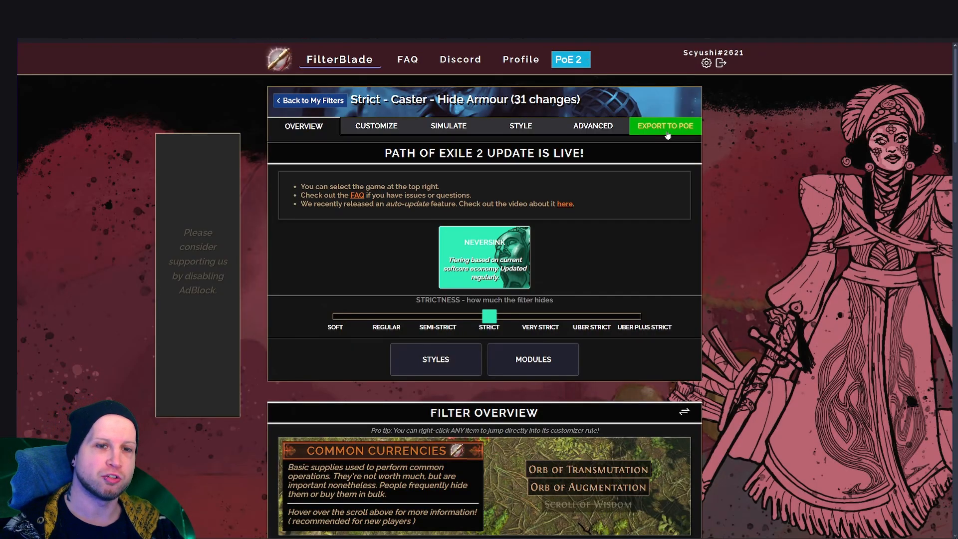
Go to the Export to PoE step with Save & Sync and Save & Download options
{"action": "left_click", "coordinate": [664, 126]}
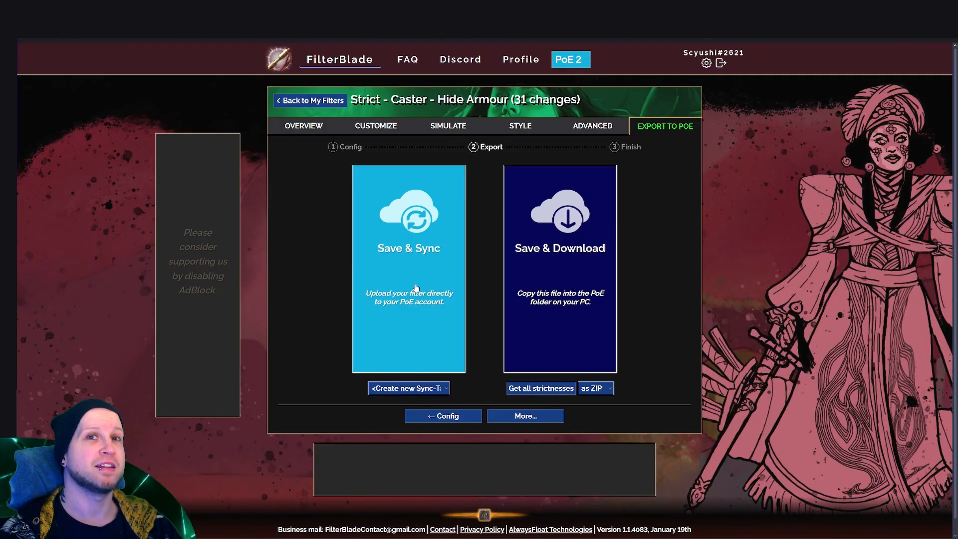
{"action": "mouse_move", "coordinate": [429, 276]}
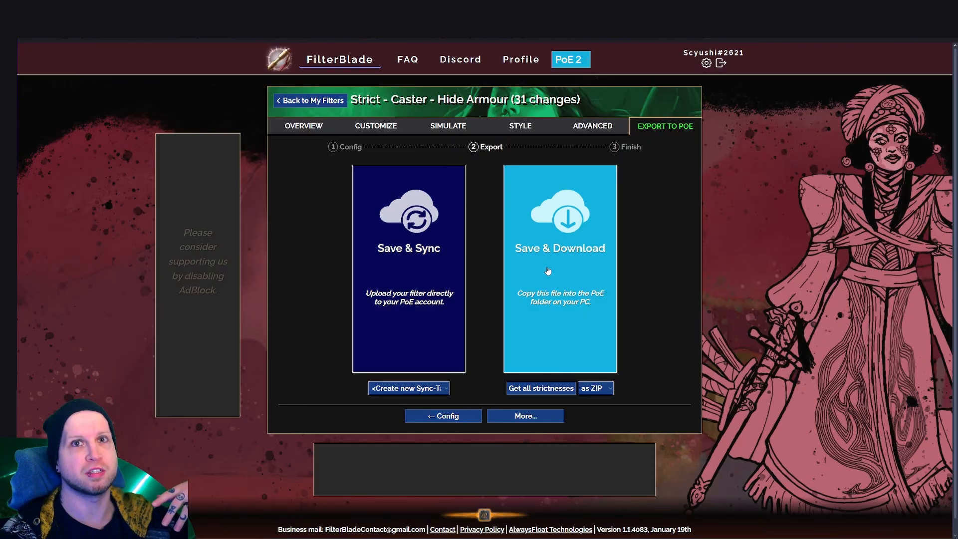
{"action": "mouse_move", "coordinate": [409, 276]}
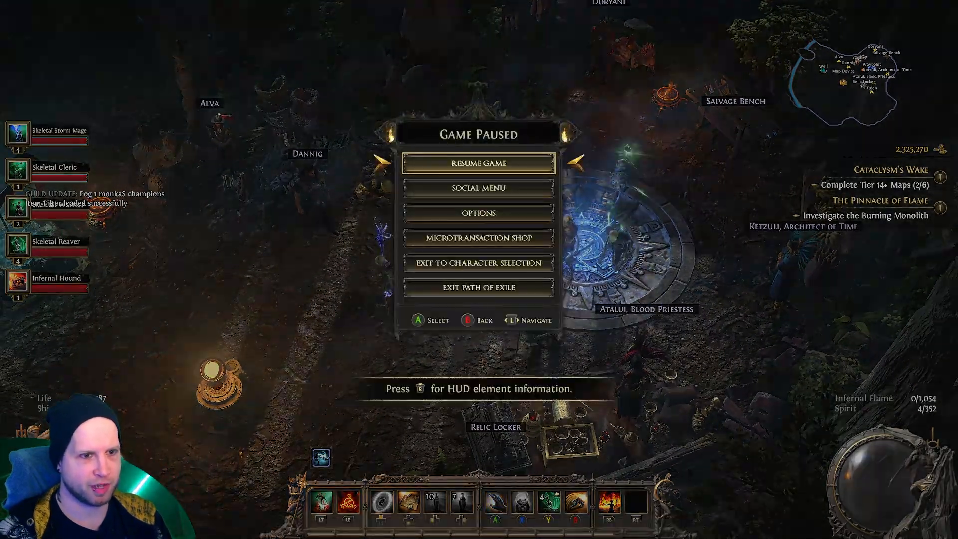
Finish in the game's pause menu and return to FilterBlade's Finish step
{"action": "left_click", "coordinate": [479, 213]}
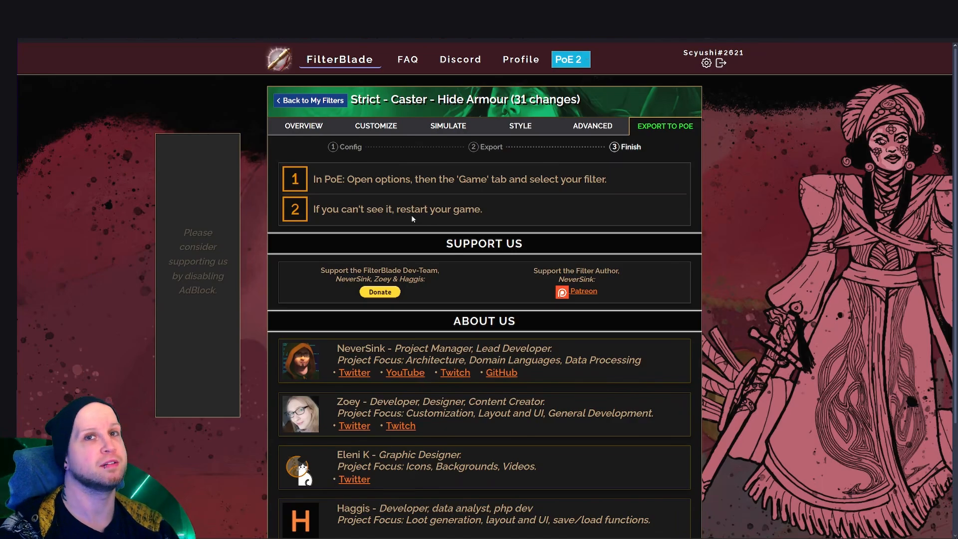
Generate regular and valuable simulated loot drops in the loot simulator
{"action": "left_click", "coordinate": [447, 126]}
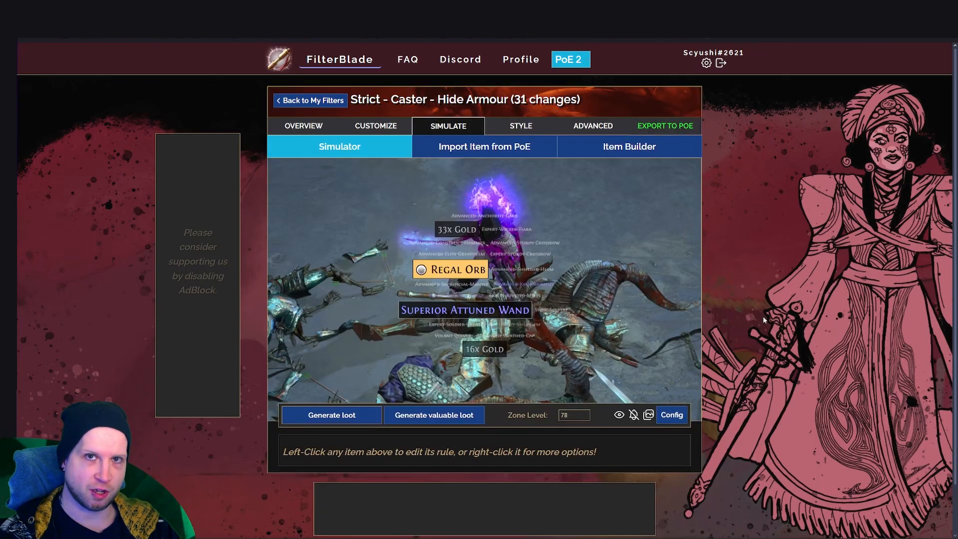
{"action": "mouse_move", "coordinate": [465, 310]}
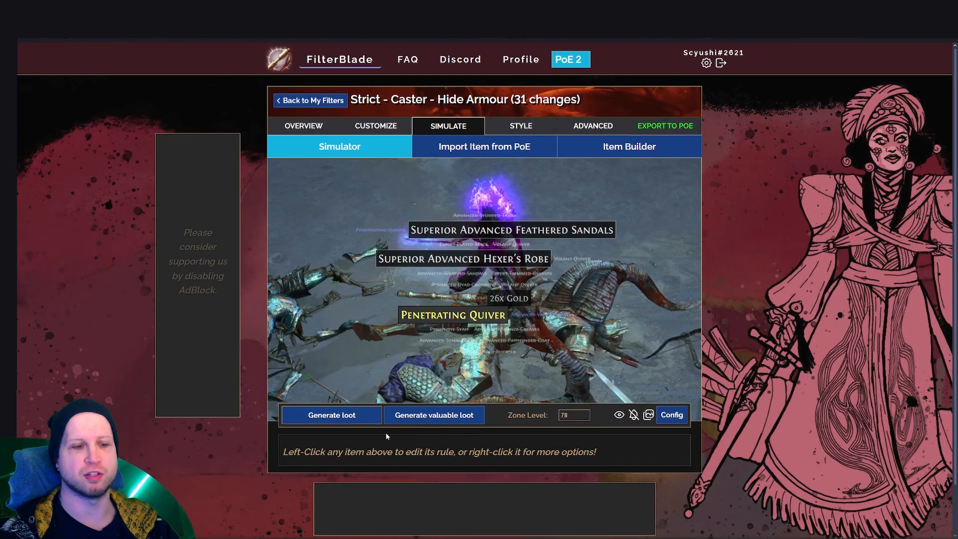
{"action": "left_click", "coordinate": [330, 415]}
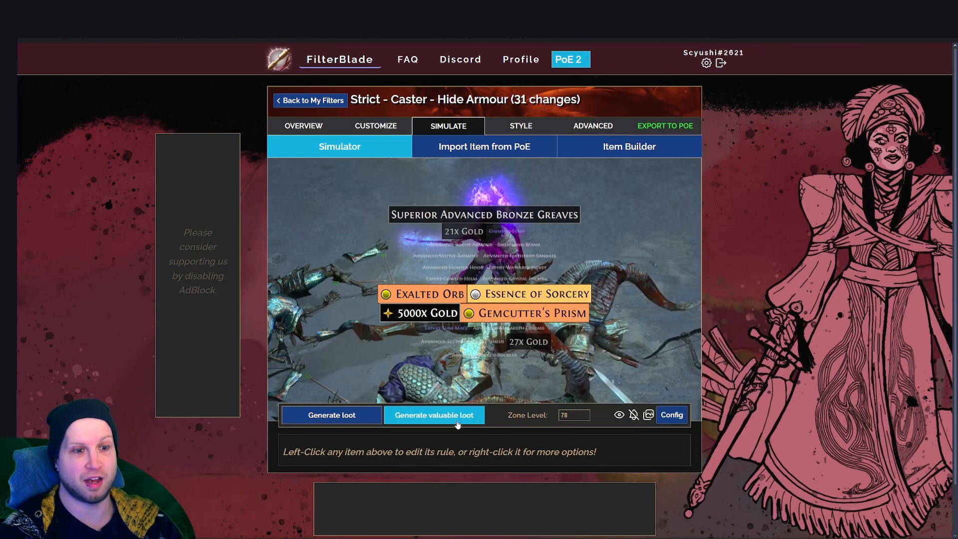
{"action": "left_click", "coordinate": [434, 415]}
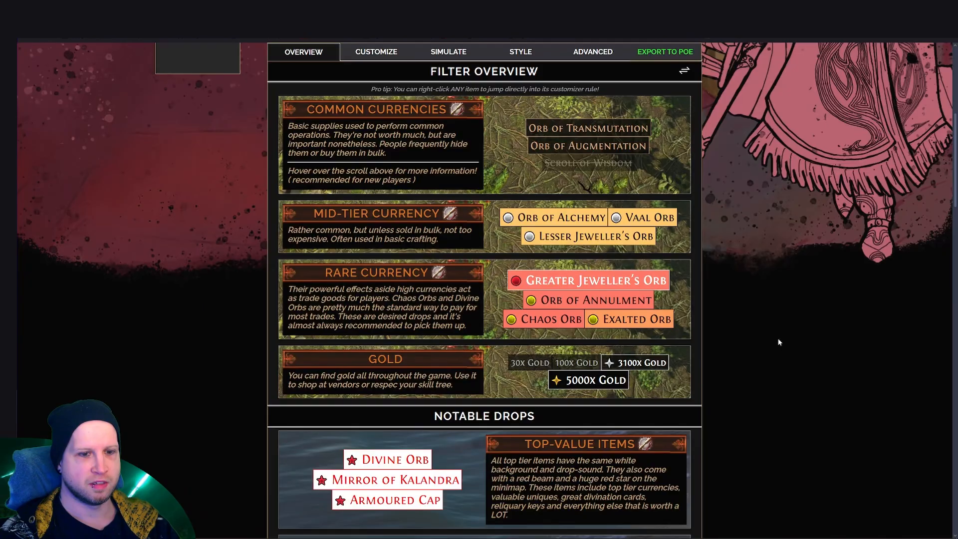
{"action": "scroll", "scroll_direction": "down", "scroll_amount": 3}
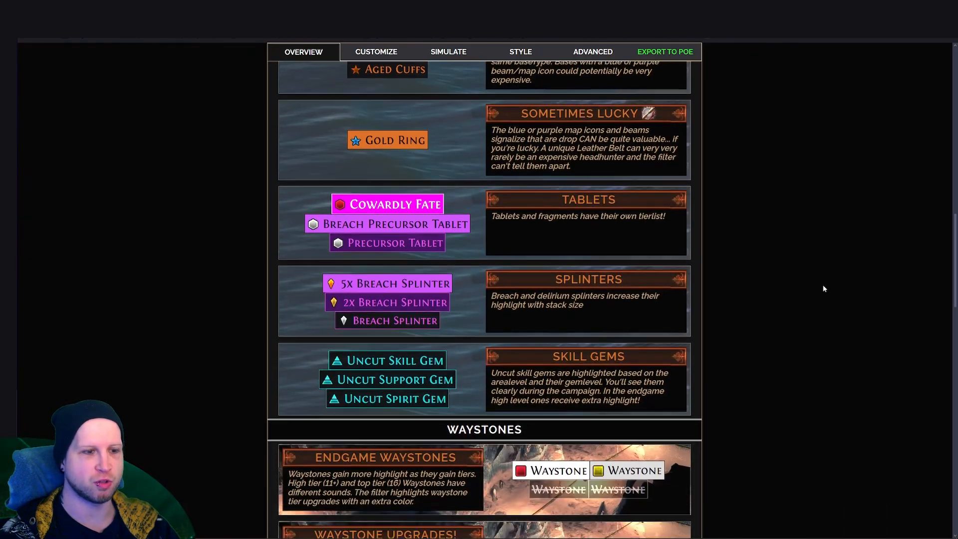
{"action": "scroll", "scroll_direction": "down", "scroll_amount": 3}
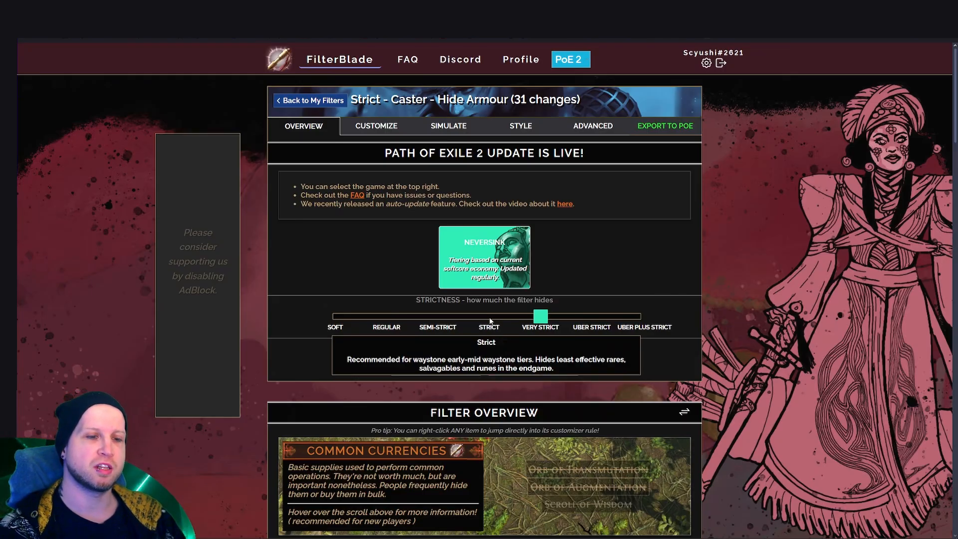
{"action": "left_click_drag", "start_coordinate": [541, 317], "coordinate": [495, 317]}
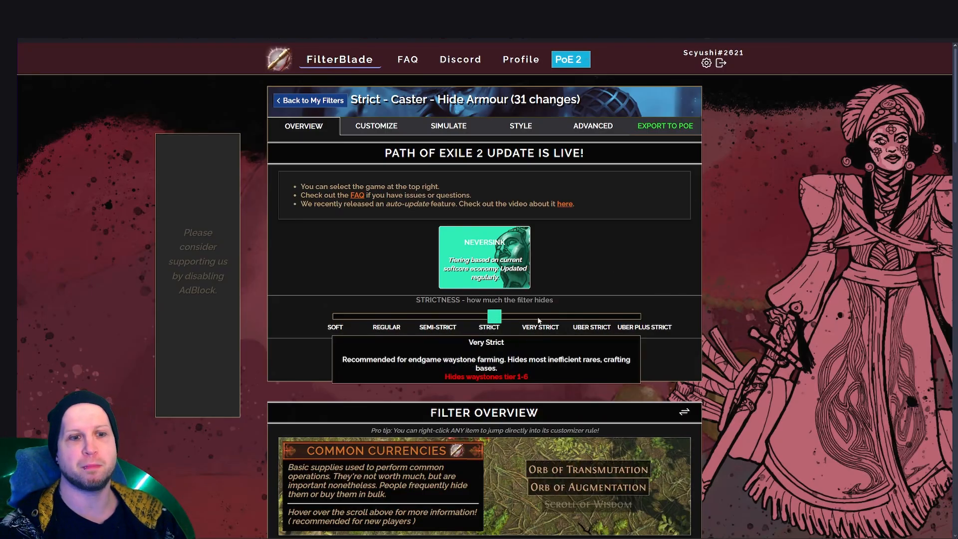
{"action": "left_click_drag", "start_coordinate": [495, 316], "coordinate": [533, 316]}
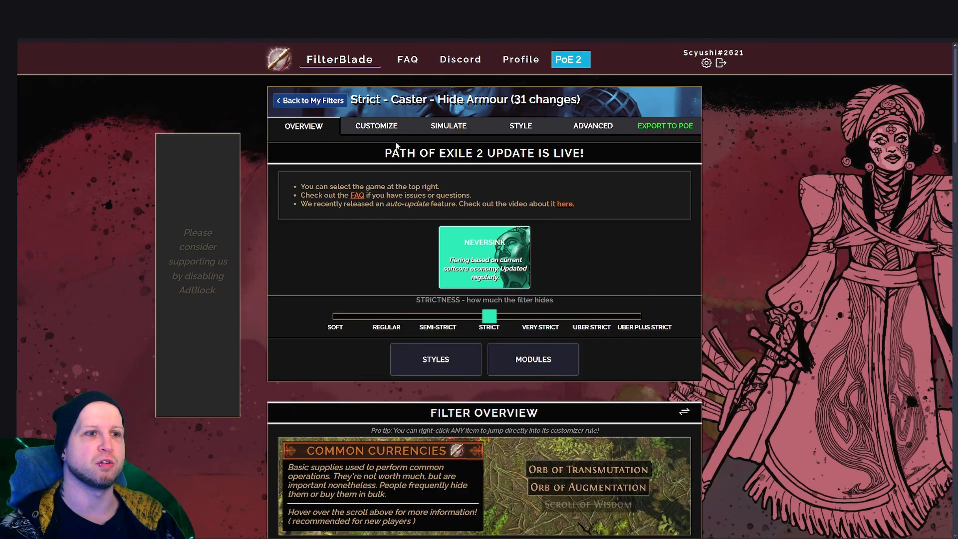
Open the customizer, then expand and collapse the General Currency tier list
{"action": "left_click", "coordinate": [376, 126]}
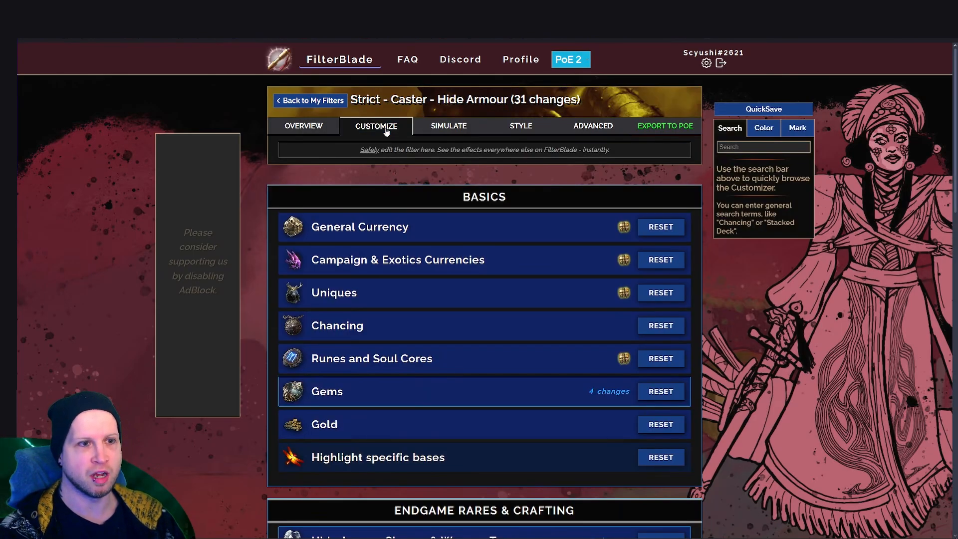
{"action": "left_click", "coordinate": [303, 126]}
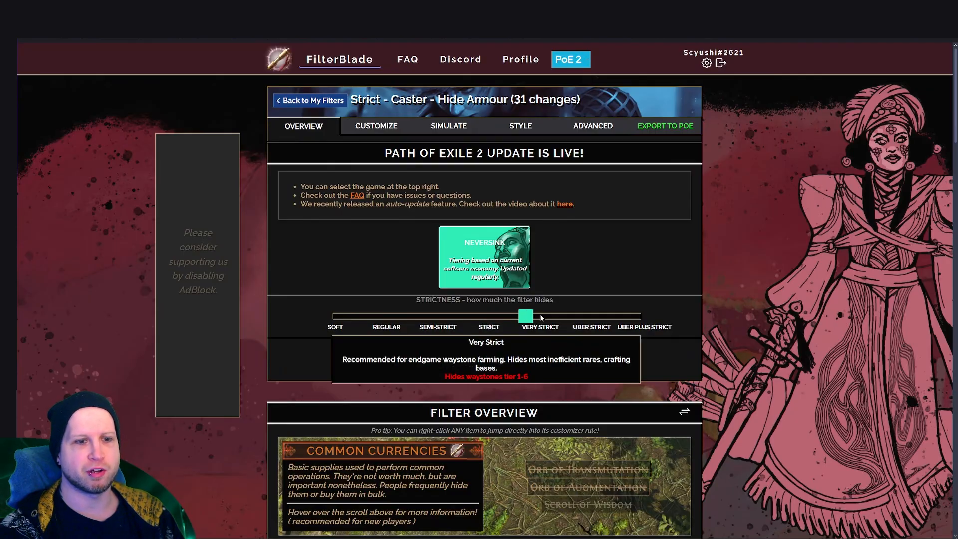
{"action": "left_click", "coordinate": [375, 125]}
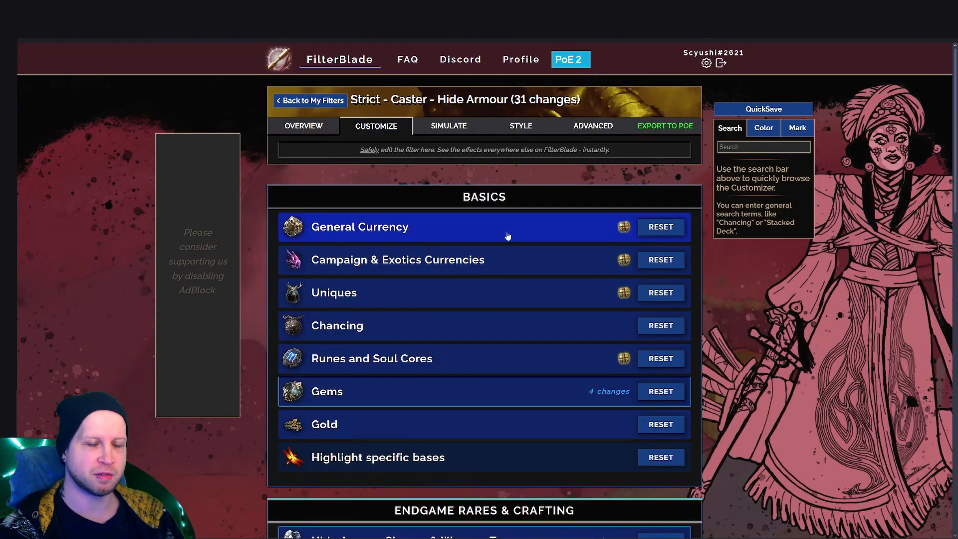
{"action": "left_click", "coordinate": [360, 227]}
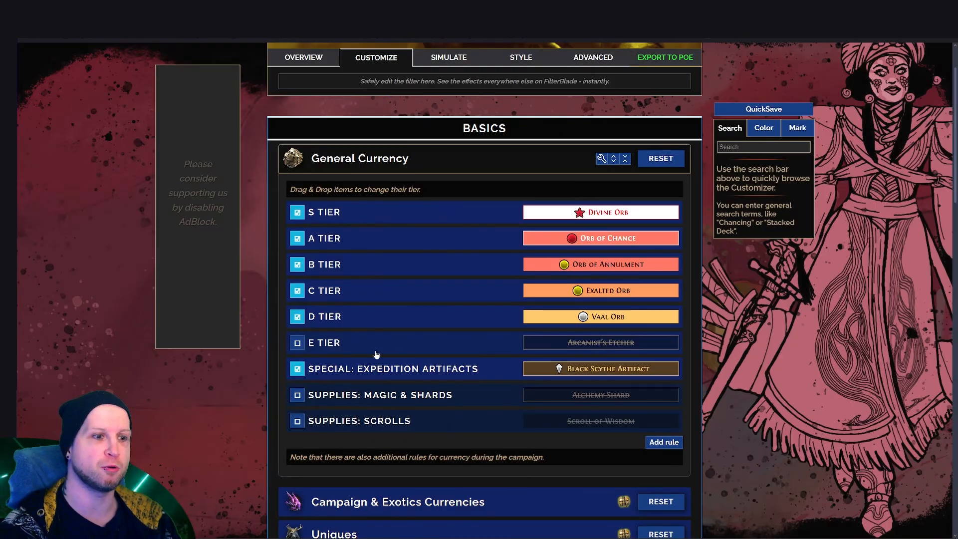
{"action": "left_click", "coordinate": [297, 343]}
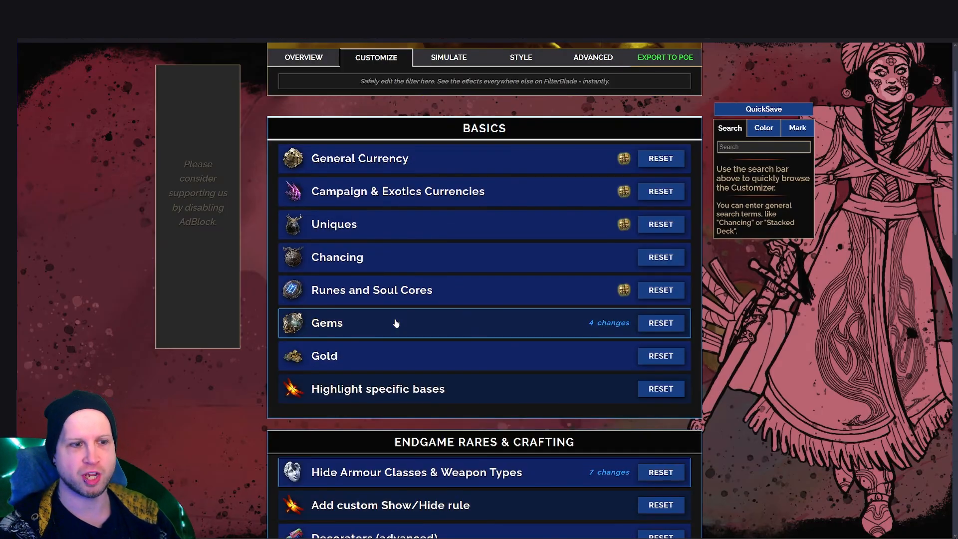
Collapse the Gems section and scroll to the Endgame Rares & Crafting categories
{"action": "left_click", "coordinate": [327, 323]}
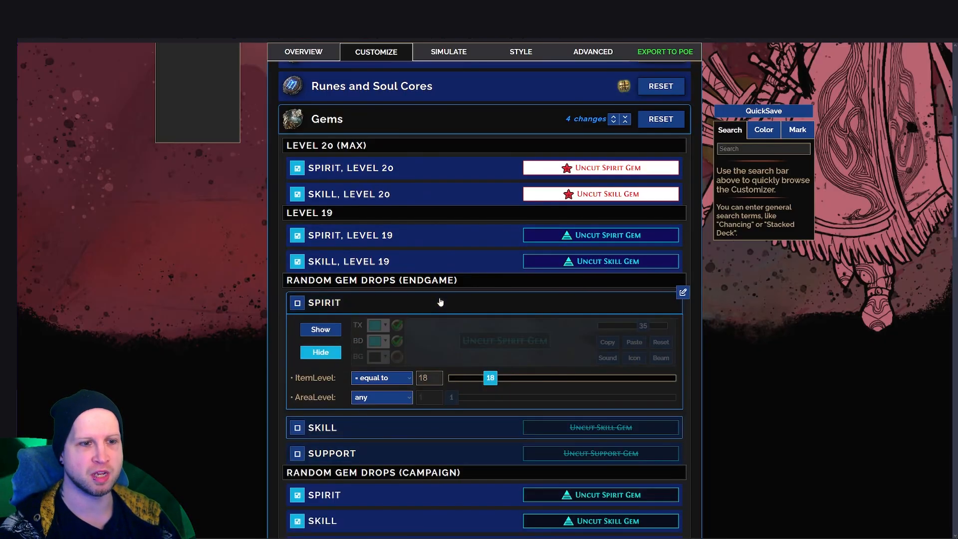
{"action": "scroll", "scroll_direction": "down", "scroll_amount": 3}
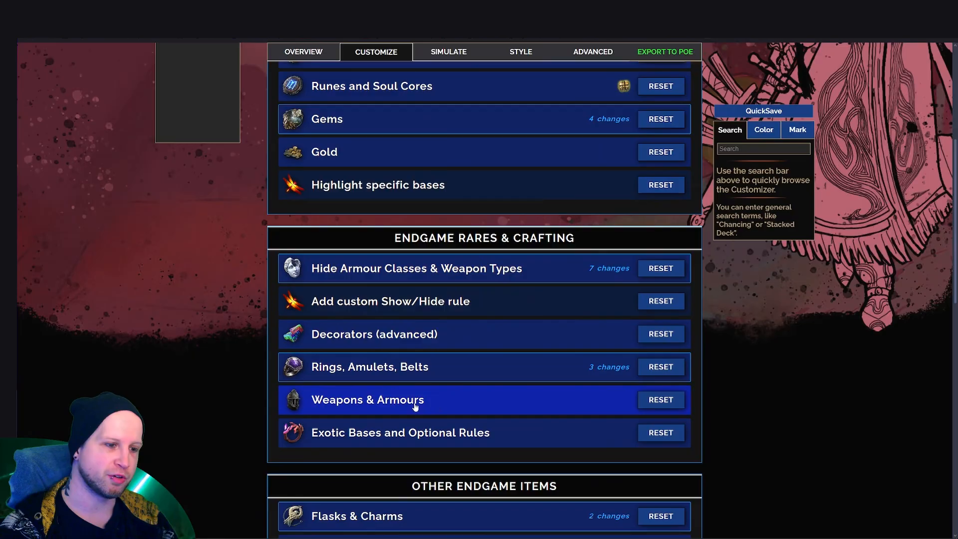
{"action": "left_click", "coordinate": [367, 400]}
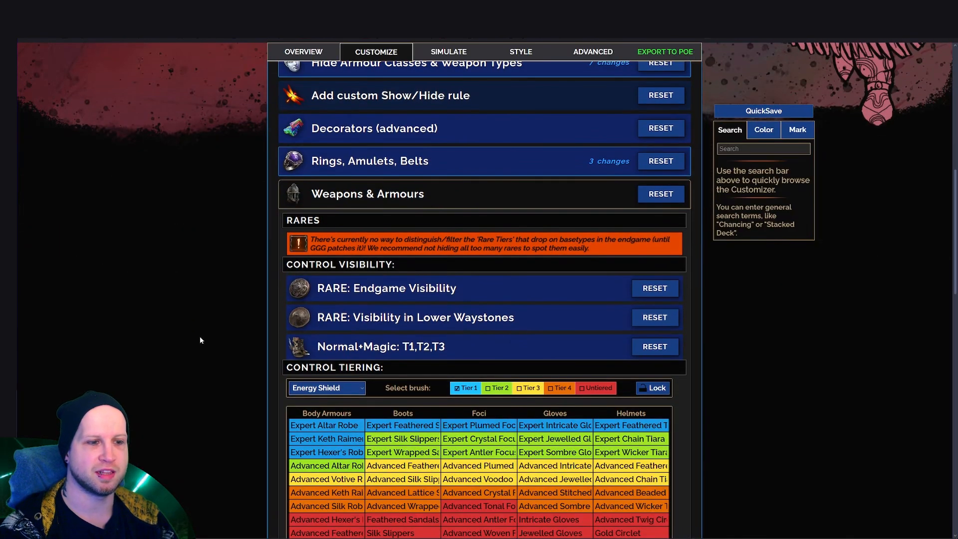
{"action": "scroll", "scroll_direction": "down", "scroll_amount": 3}
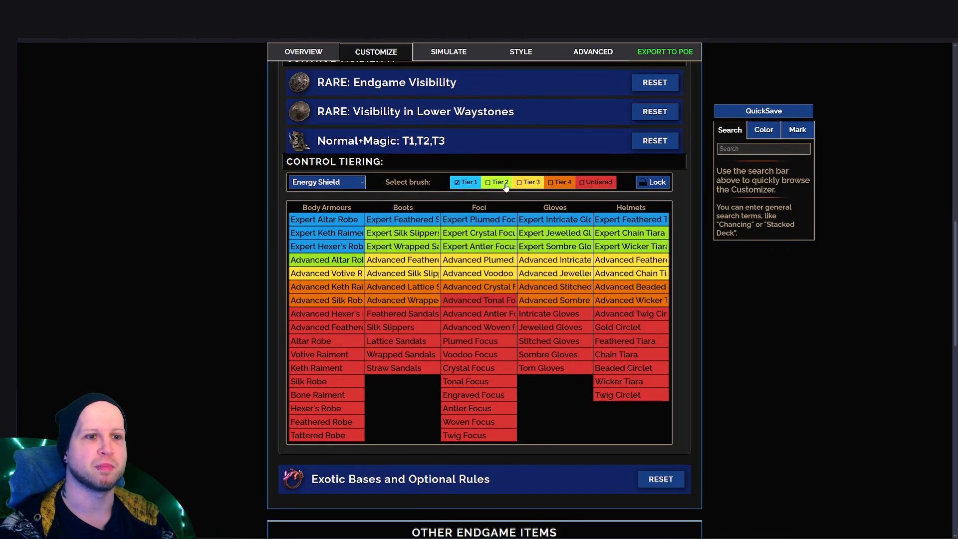
{"action": "left_click", "coordinate": [498, 182]}
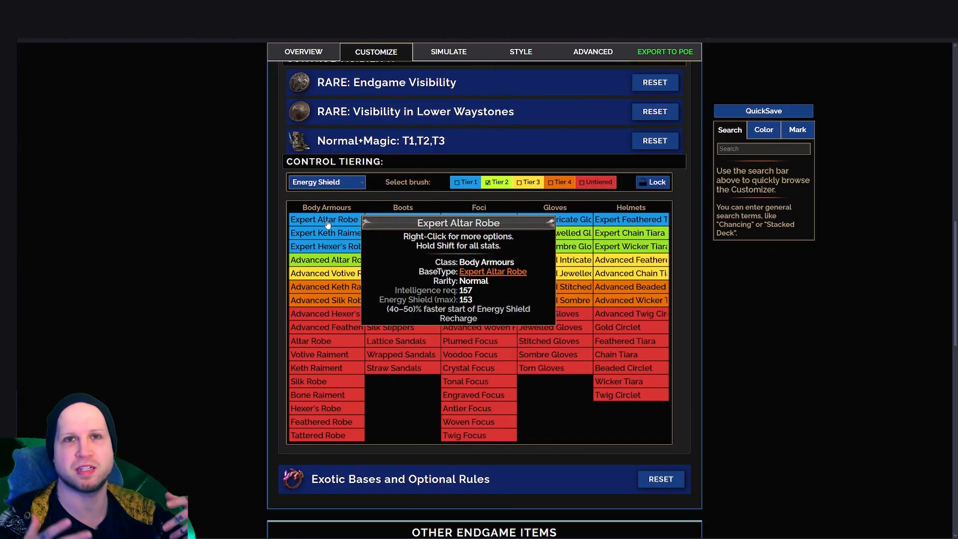
{"action": "left_click", "coordinate": [465, 183]}
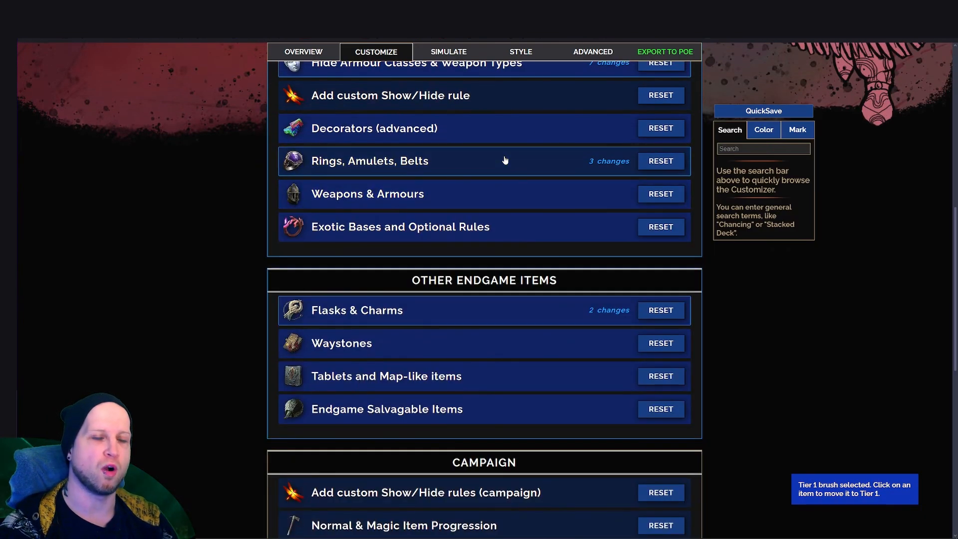
{"action": "left_click", "coordinate": [369, 160]}
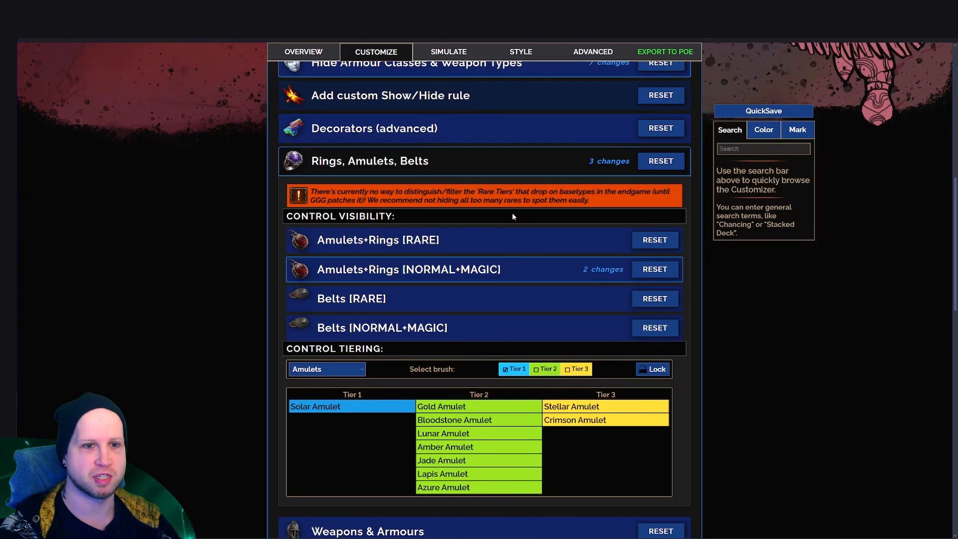
{"action": "mouse_move", "coordinate": [571, 407]}
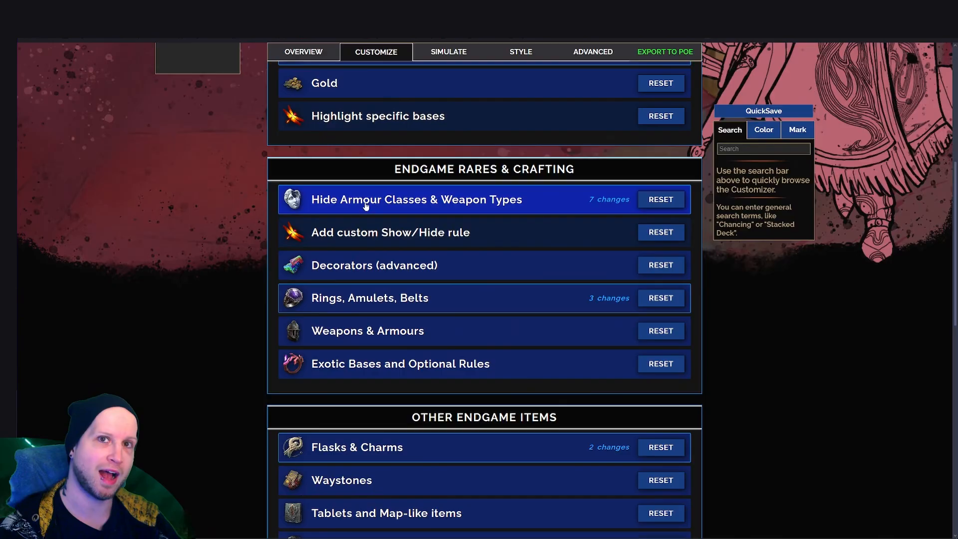
Expand Hide Armour Classes & Weapon Types and toggle Hide: Armour off and back on
{"action": "left_click", "coordinate": [415, 199]}
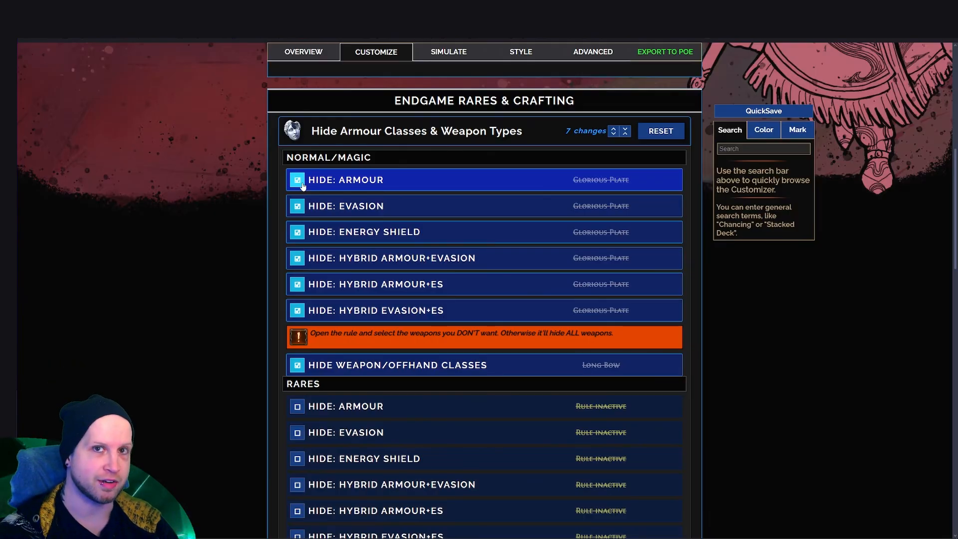
{"action": "left_click", "coordinate": [297, 179]}
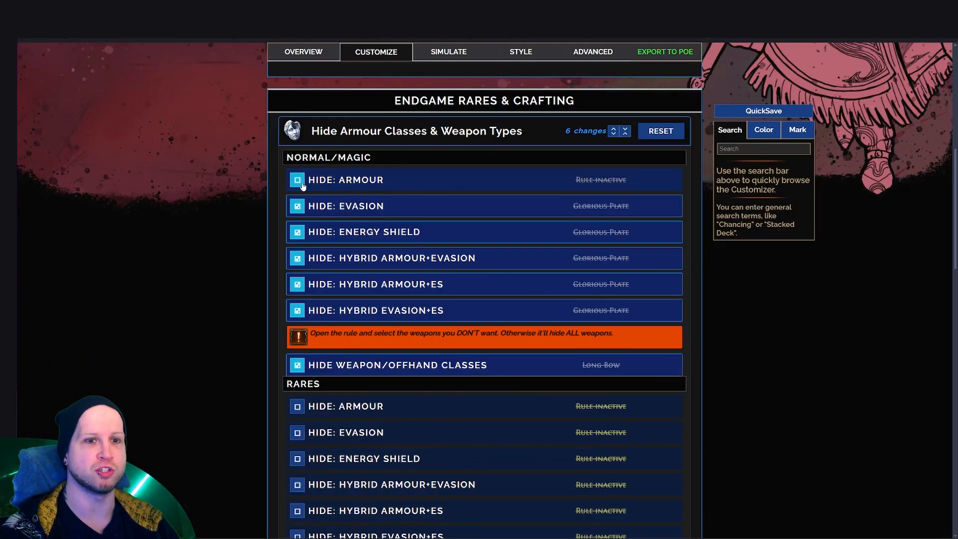
{"action": "left_click", "coordinate": [298, 180]}
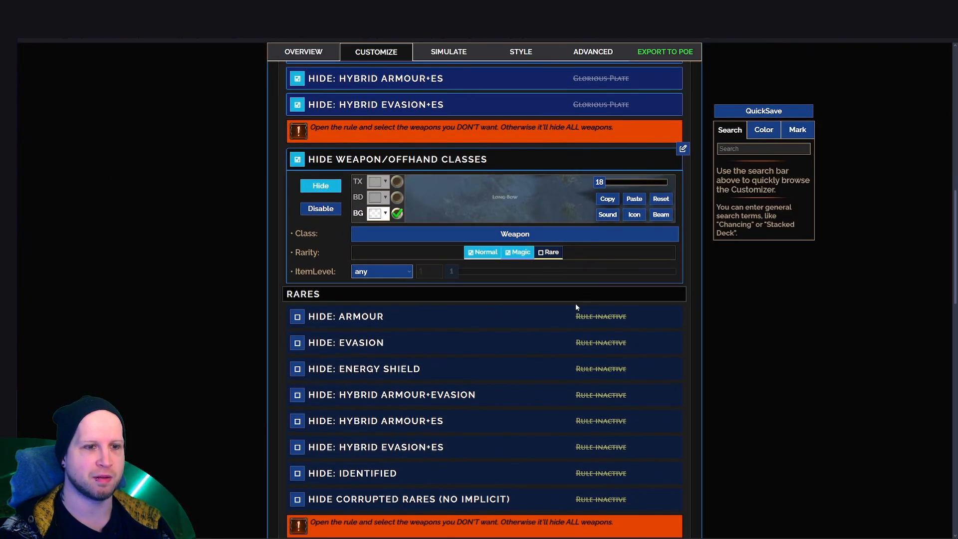
Untick Sceptres under Caster Weapon in the weapon/offhand hide rule, then collapse it
{"action": "left_click", "coordinate": [515, 234]}
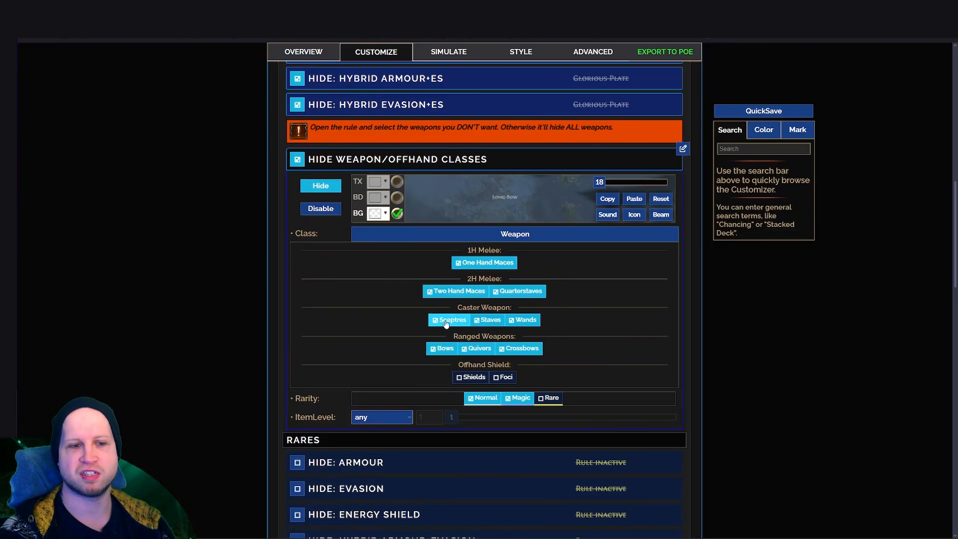
{"action": "left_click", "coordinate": [449, 319]}
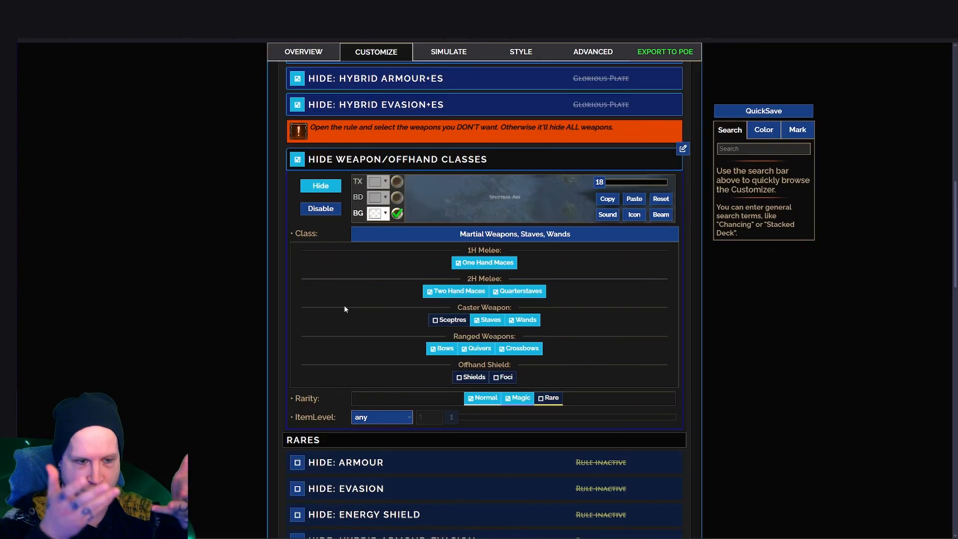
{"action": "left_click", "coordinate": [448, 319]}
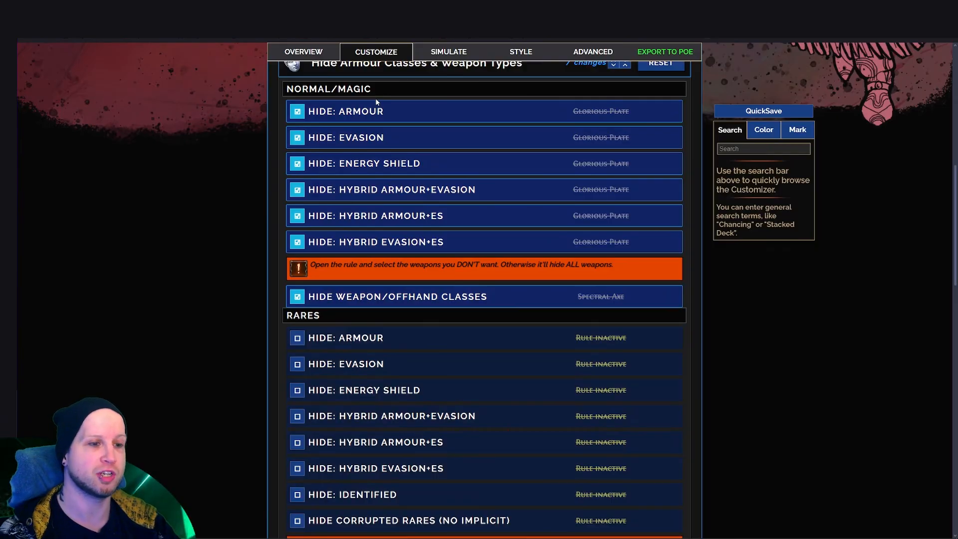
Scroll past the Rares rules, view the Style tab, then show simulated drops
{"action": "scroll", "scroll_direction": "down", "scroll_amount": 3}
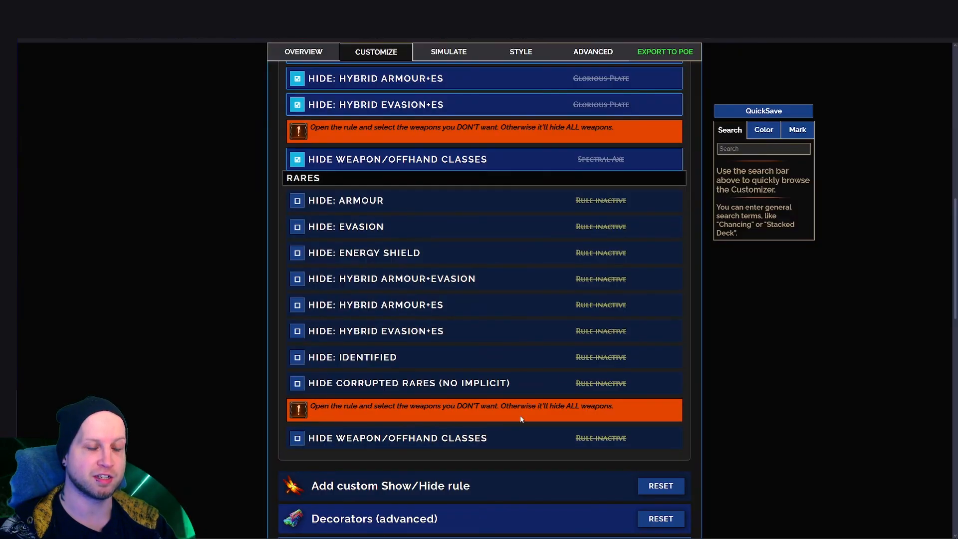
{"action": "mouse_move", "coordinate": [191, 188]}
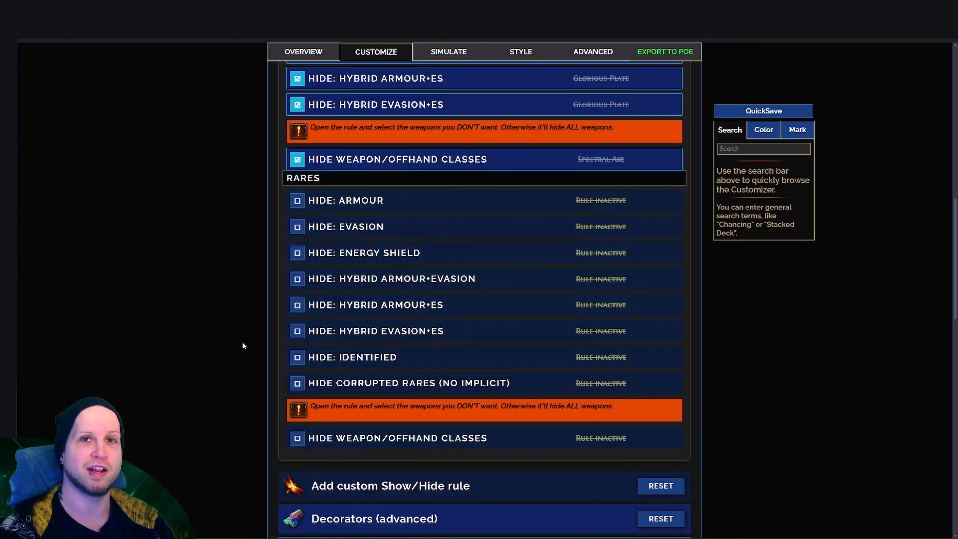
{"action": "left_click", "coordinate": [297, 330]}
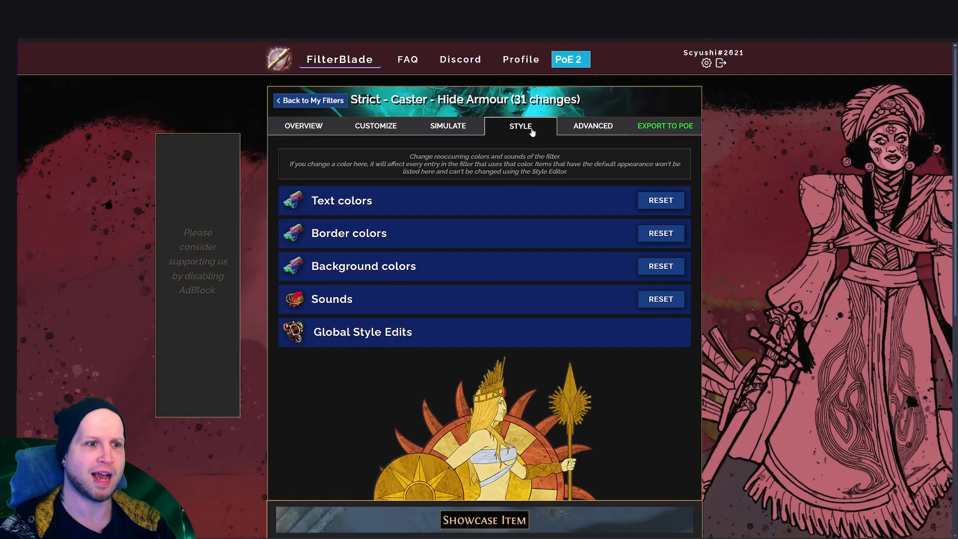
{"action": "mouse_move", "coordinate": [455, 299]}
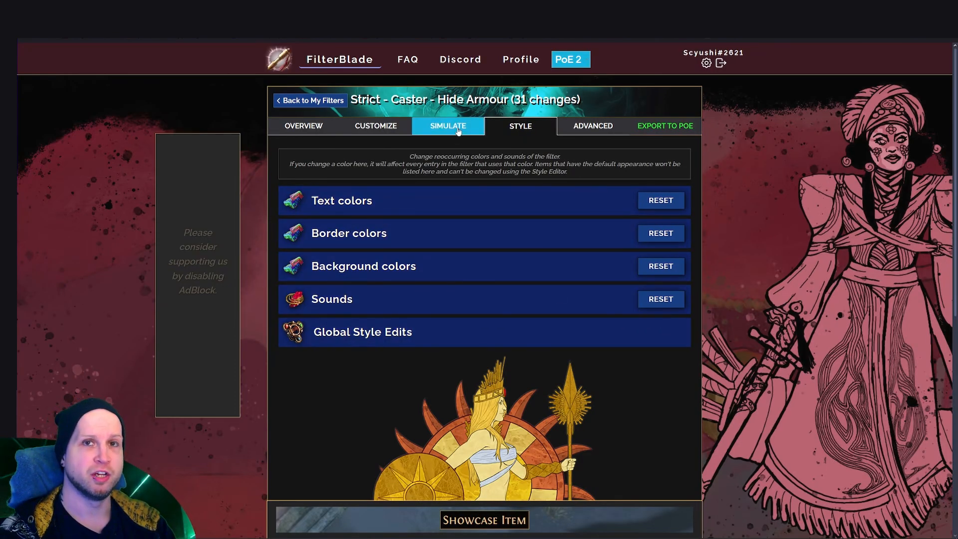
{"action": "left_click", "coordinate": [448, 126]}
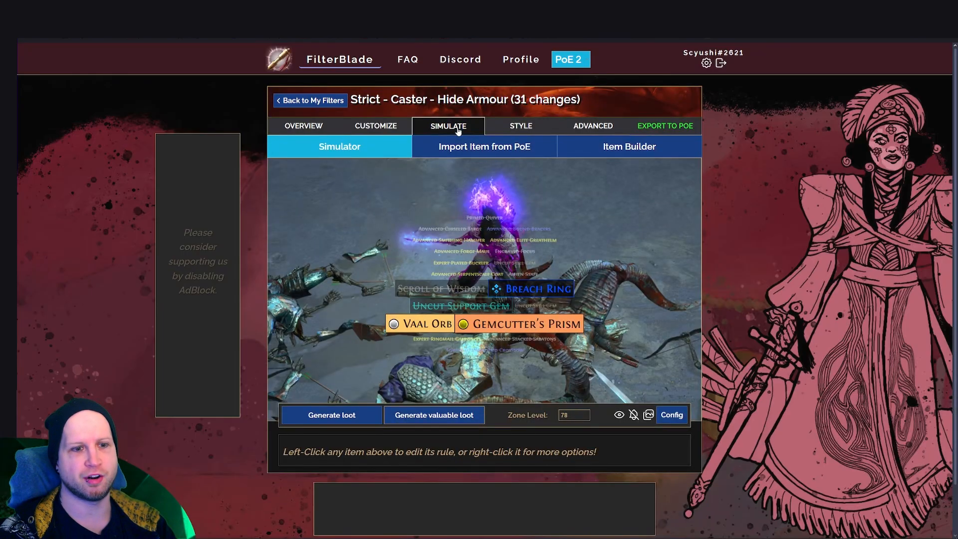
{"action": "mouse_move", "coordinate": [657, 253]}
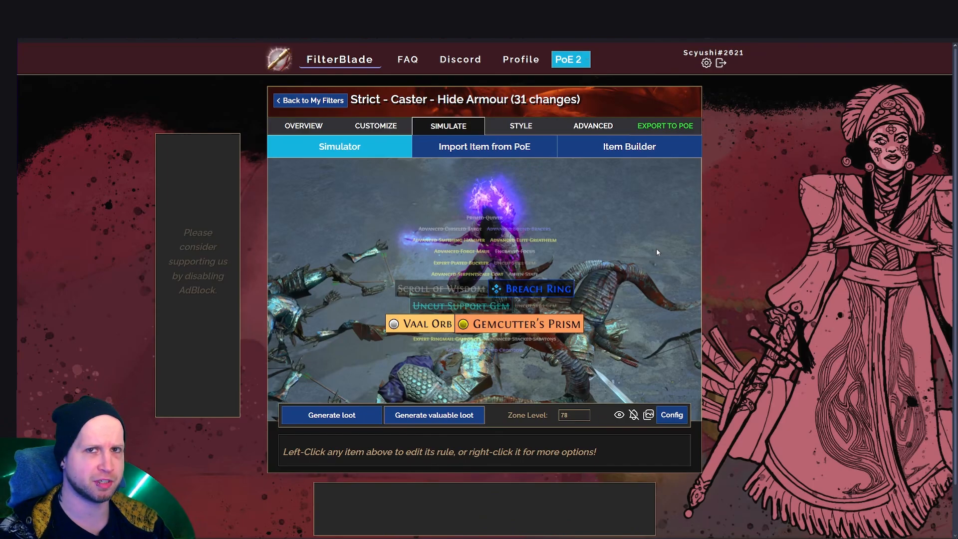
{"action": "mouse_move", "coordinate": [578, 189]}
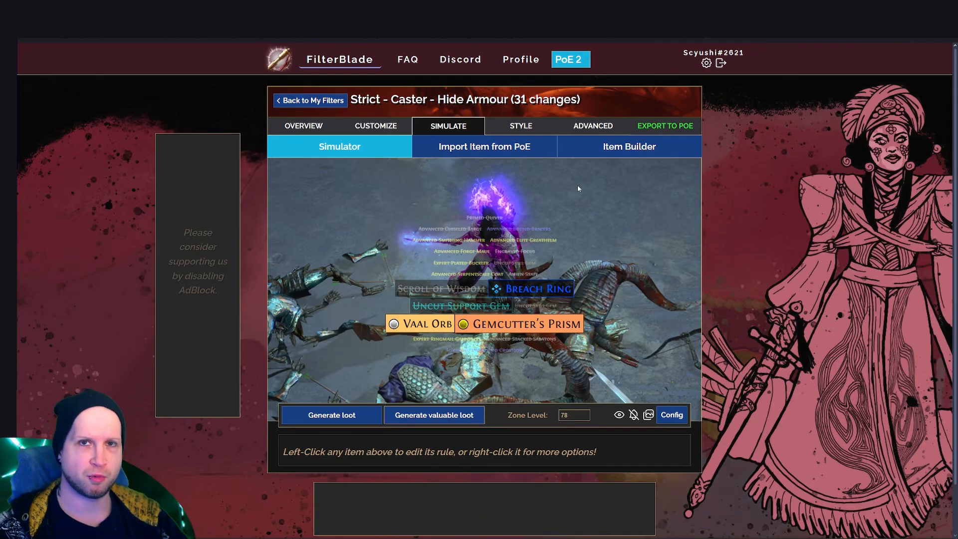